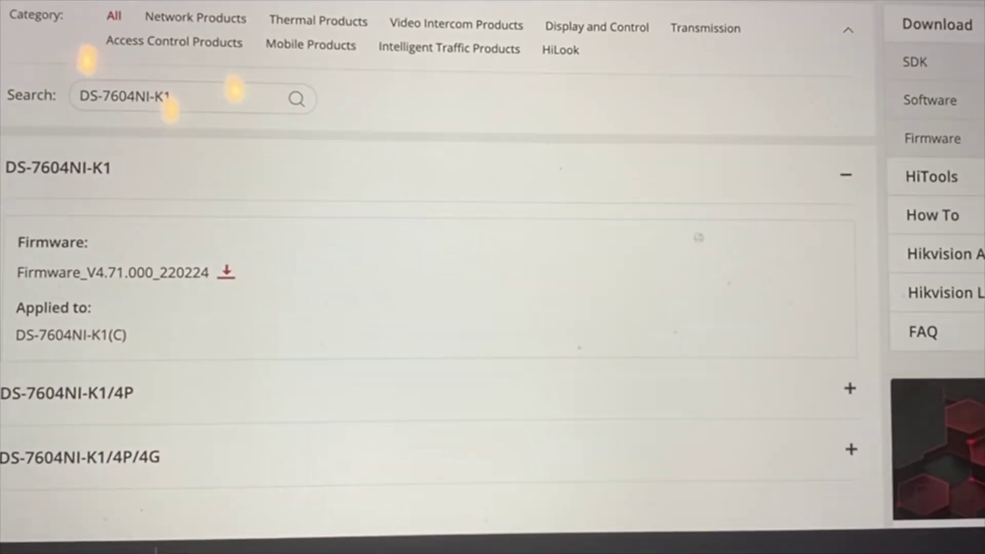
Start the Firmware_V4.71.000_220224 zip download for the DS-7604NI-K1 recorder
left_click(227, 272)
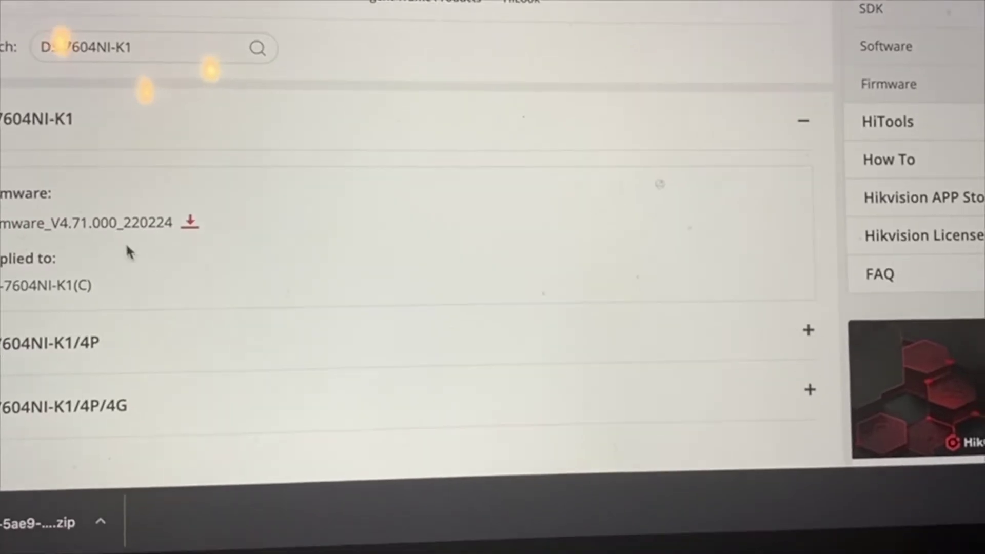